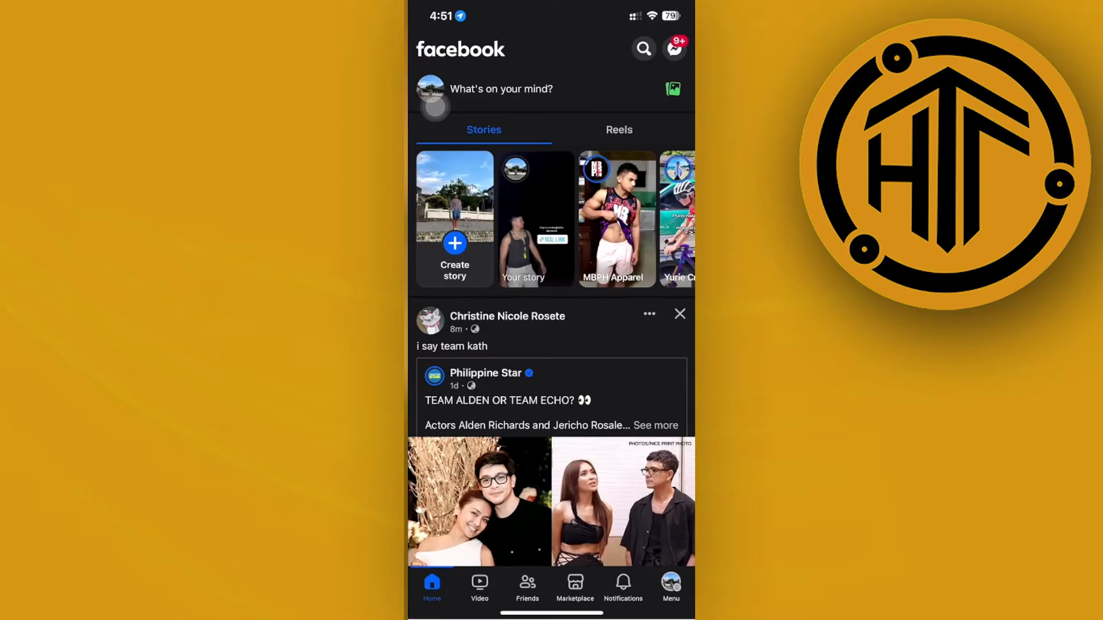
Step: Go to the Val & Marie Premium Chicken Products page and show its page options
{"action": "left_click", "coordinate": [644, 48]}
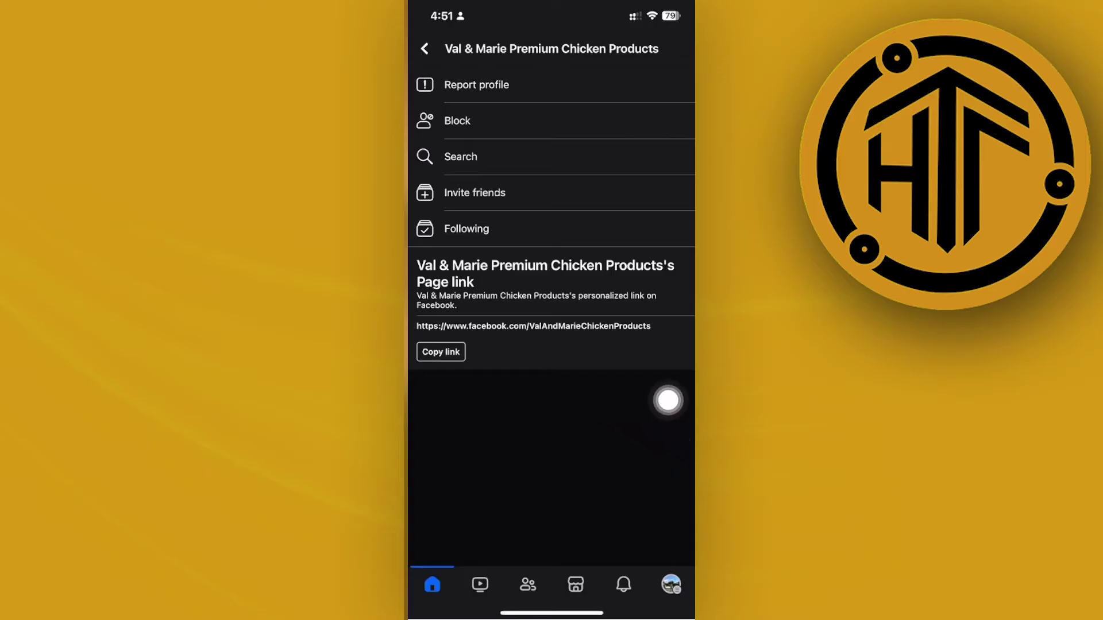
{"action": "left_click", "coordinate": [476, 85]}
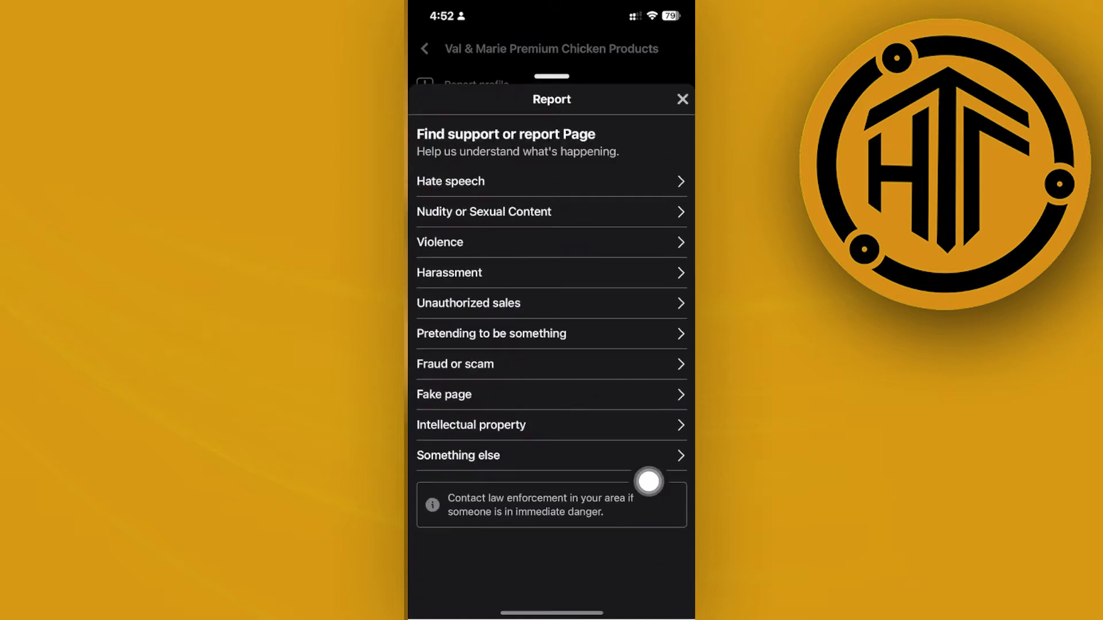
{"action": "mouse_move", "coordinate": [458, 359]}
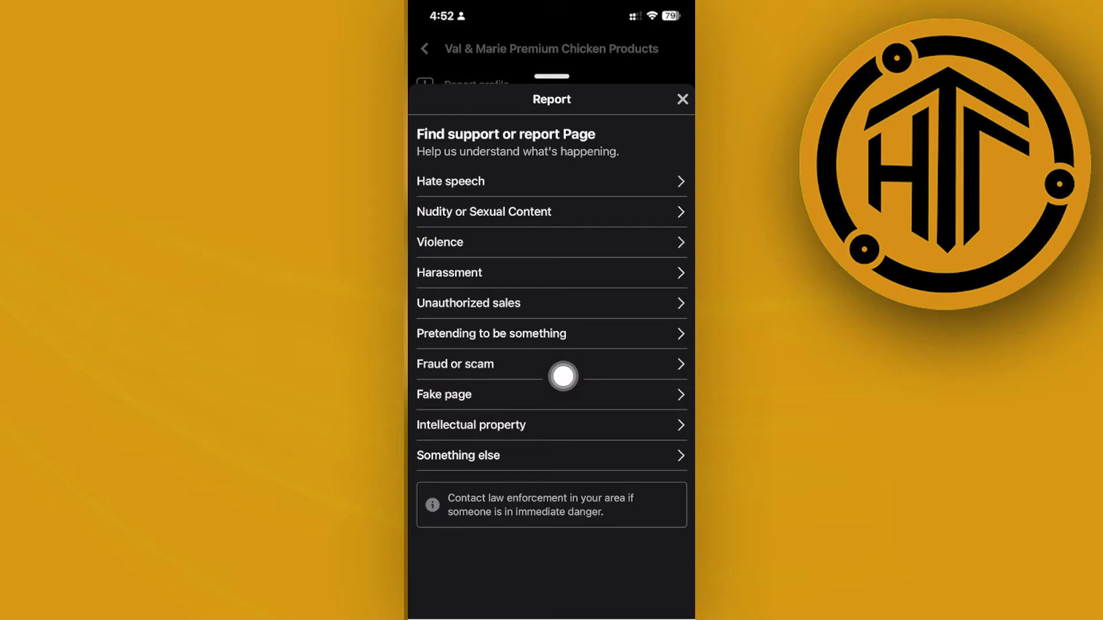
{"action": "mouse_move", "coordinate": [548, 400]}
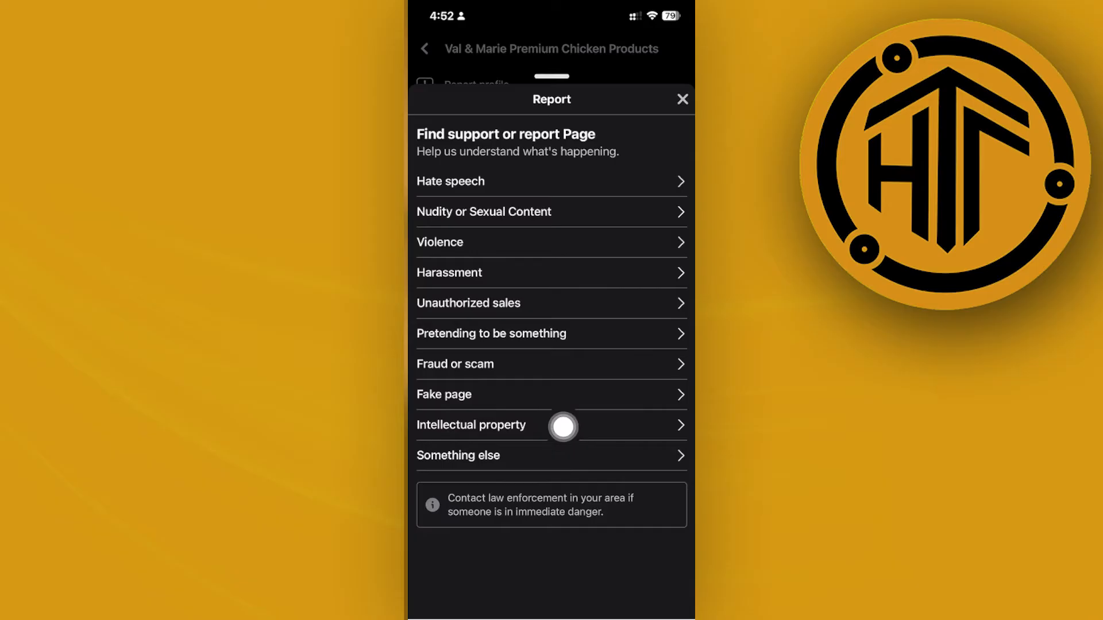
{"action": "left_click", "coordinate": [682, 99]}
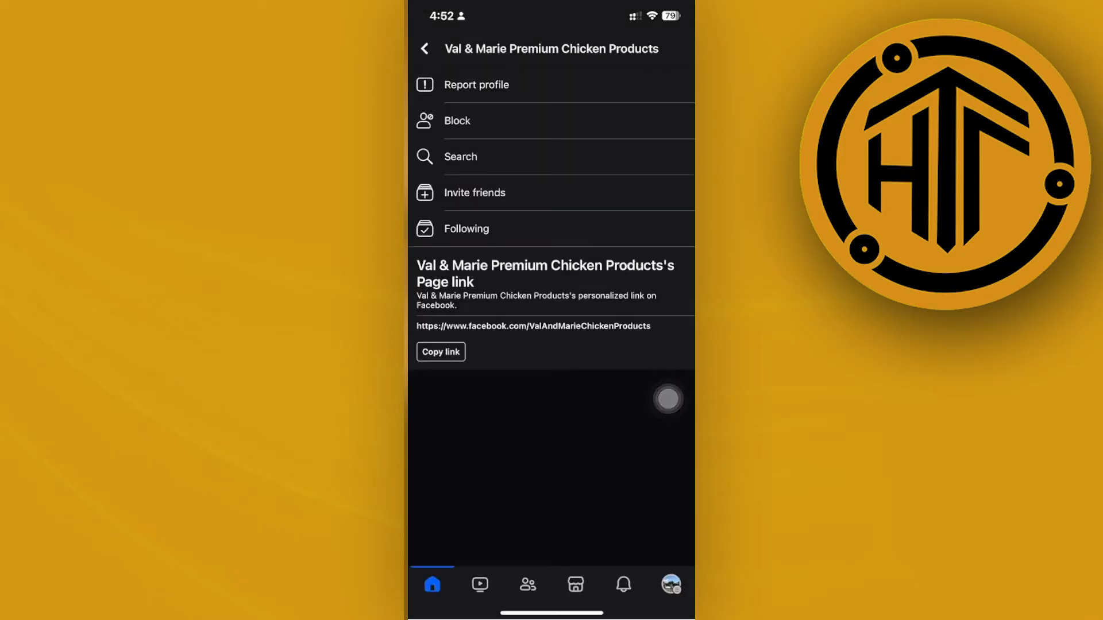
Step: Leave Facebook, launch Safari and enter 'fb' to reach the Facebook Help Center
{"action": "key", "text": "home"}
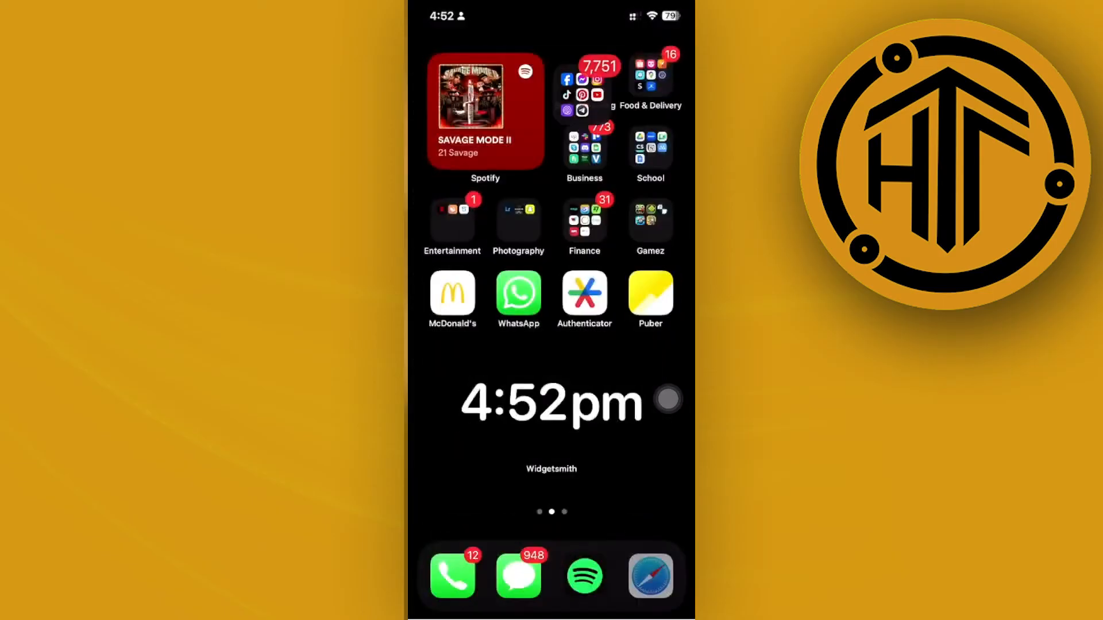
{"action": "left_click", "coordinate": [649, 577]}
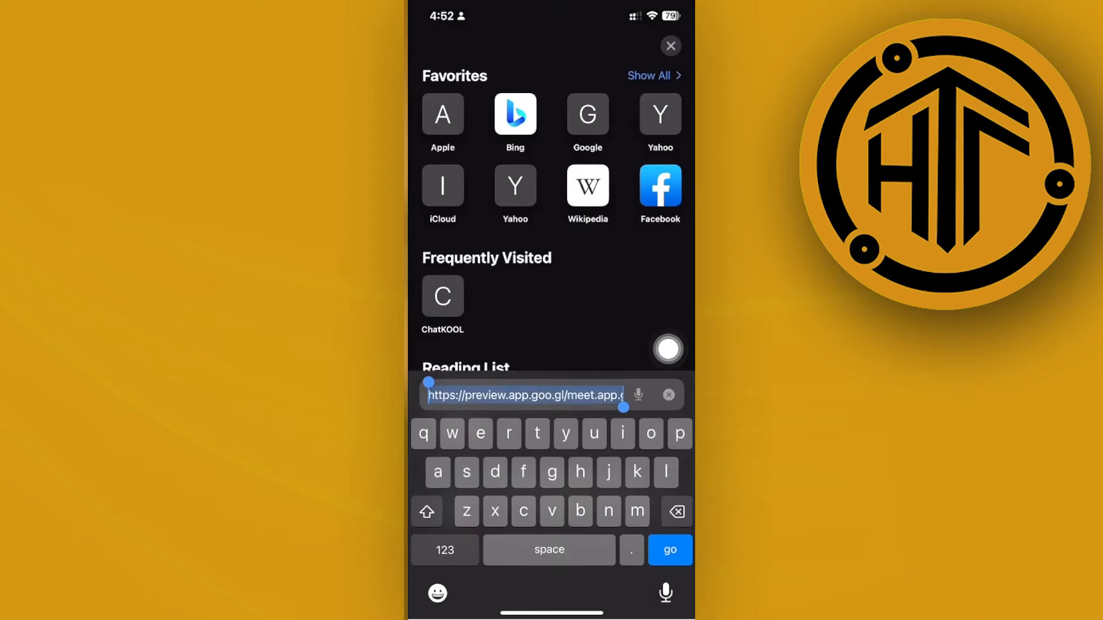
{"action": "type", "text": "fb"}
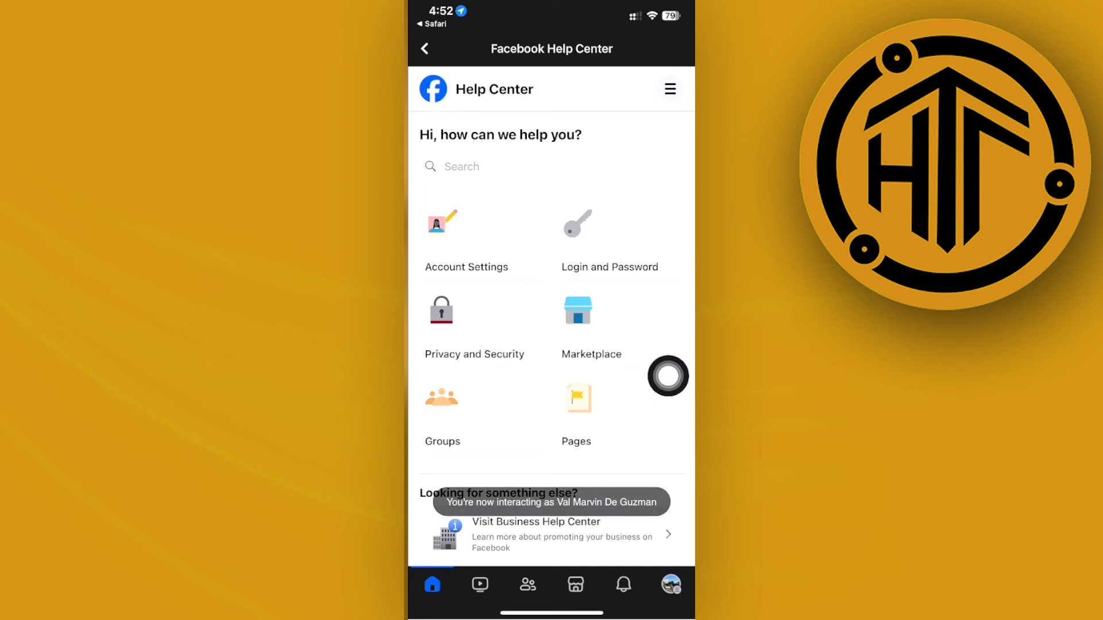
Step: Scroll through the Pages help topics down to Fix a Problem
{"action": "scroll", "scroll_direction": "down", "scroll_amount": 3}
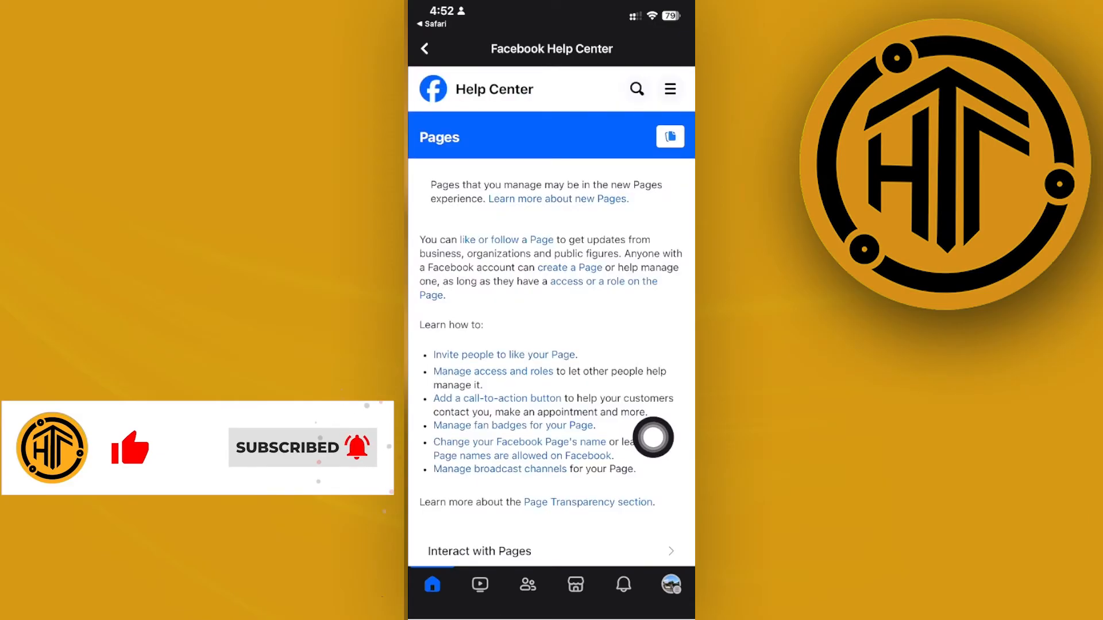
{"action": "scroll", "scroll_direction": "down", "scroll_amount": 3}
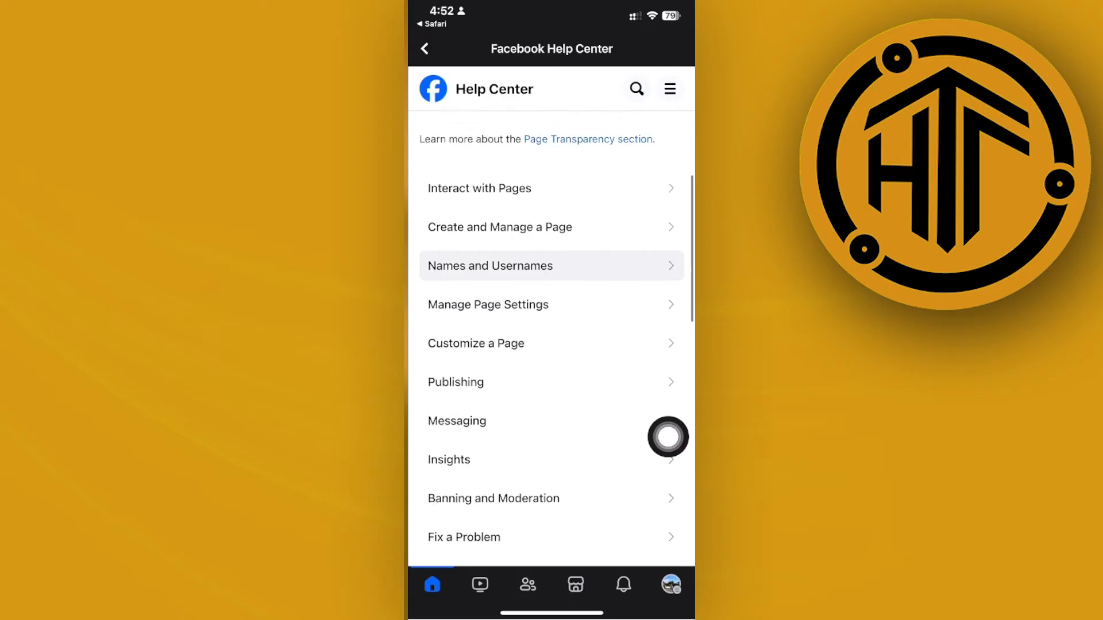
{"action": "scroll", "scroll_direction": "down", "scroll_amount": 3}
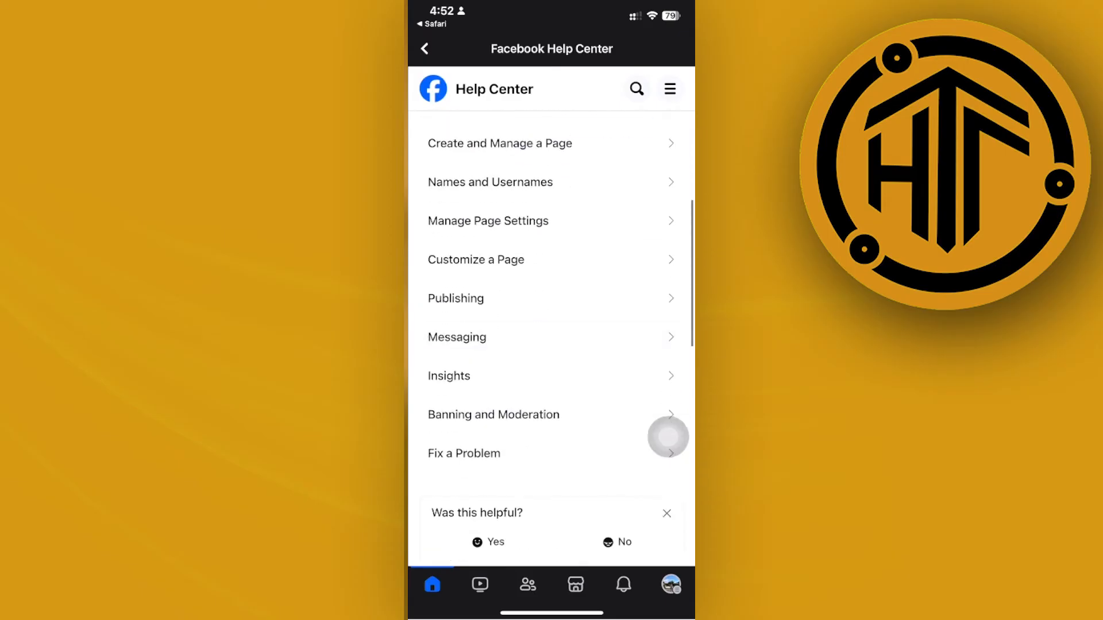
{"action": "scroll", "scroll_direction": "down", "scroll_amount": 3}
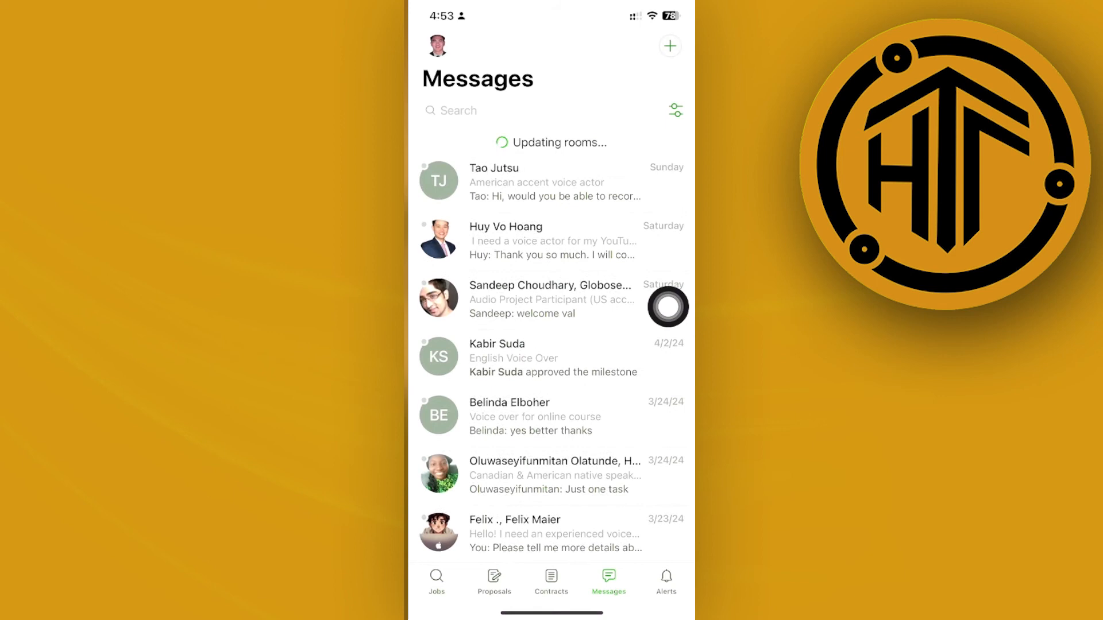
Step: Switch to the Upwork Jobs feed and begin a job search starting with 'ha'
{"action": "left_click", "coordinate": [436, 577]}
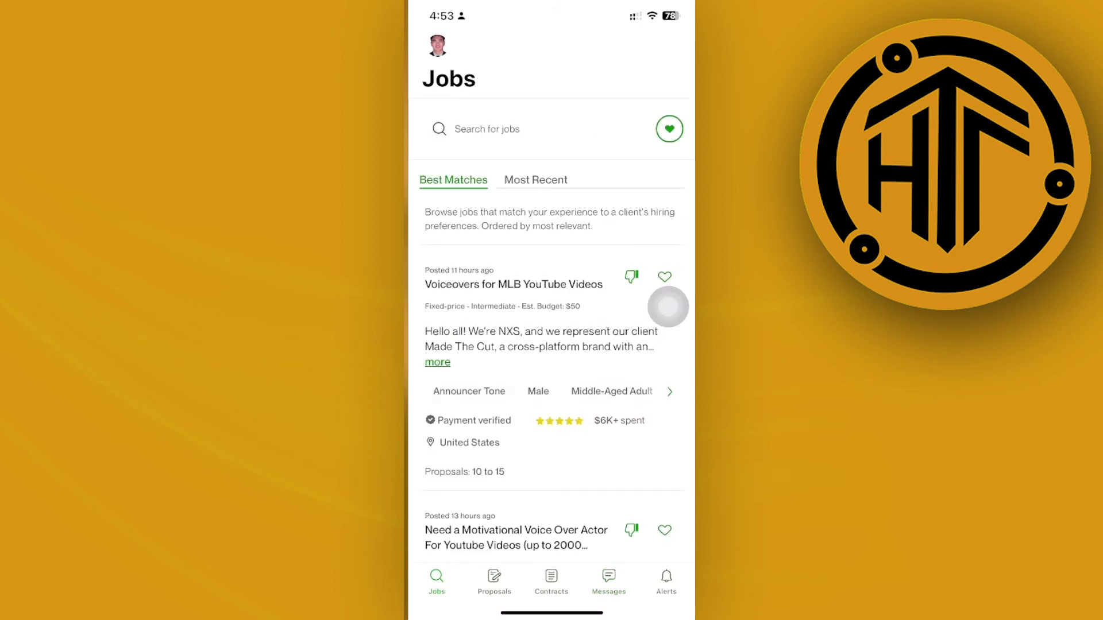
{"action": "left_click", "coordinate": [497, 129]}
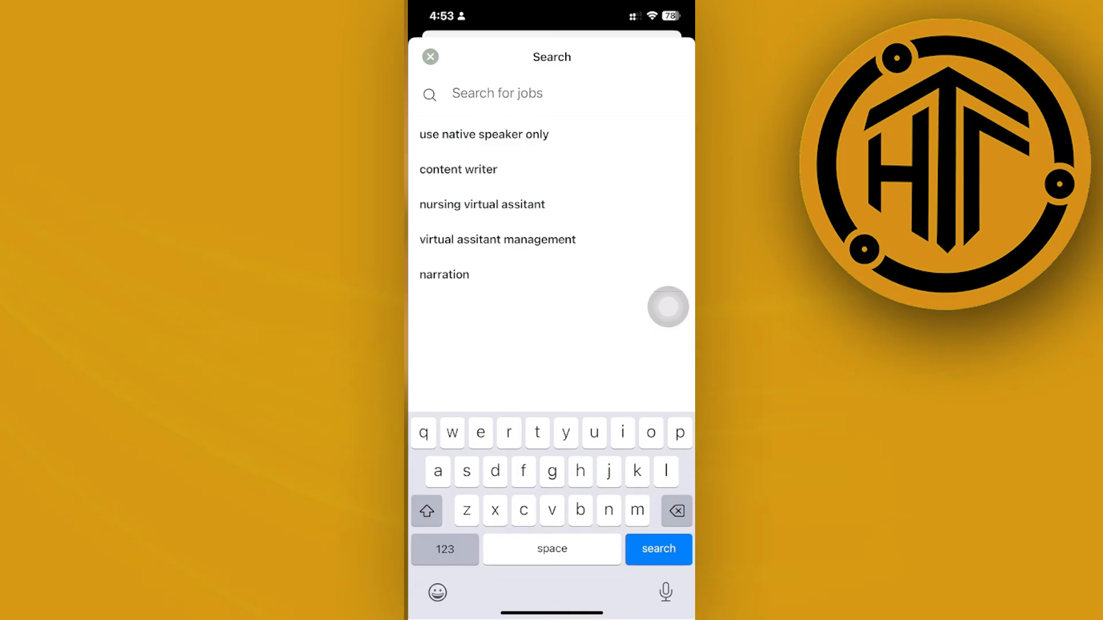
{"action": "type", "text": "hacking"}
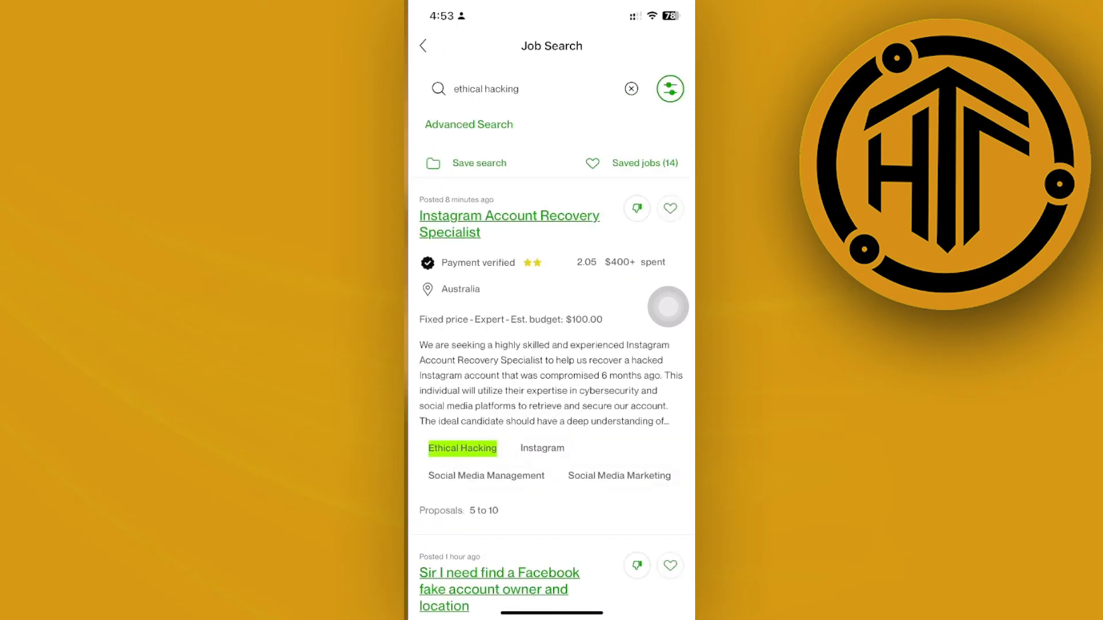
Step: Scroll the ethical hacking results to read the Instagram Account Recovery Specialist $100 listing
{"action": "scroll", "scroll_direction": "down", "scroll_amount": 3}
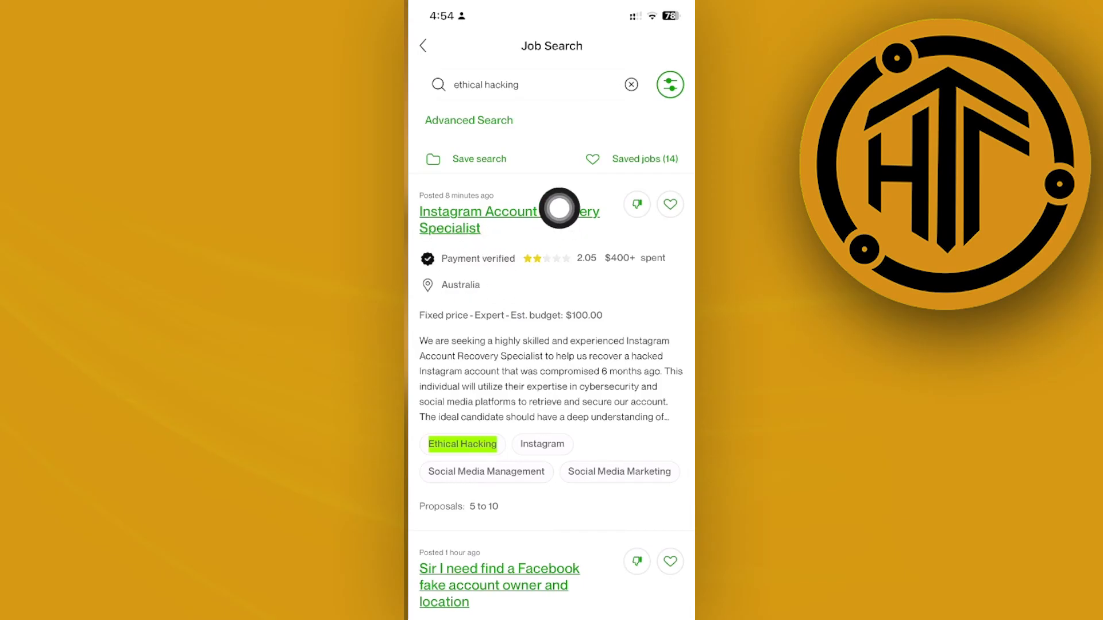
{"action": "scroll", "scroll_direction": "down", "scroll_amount": 3}
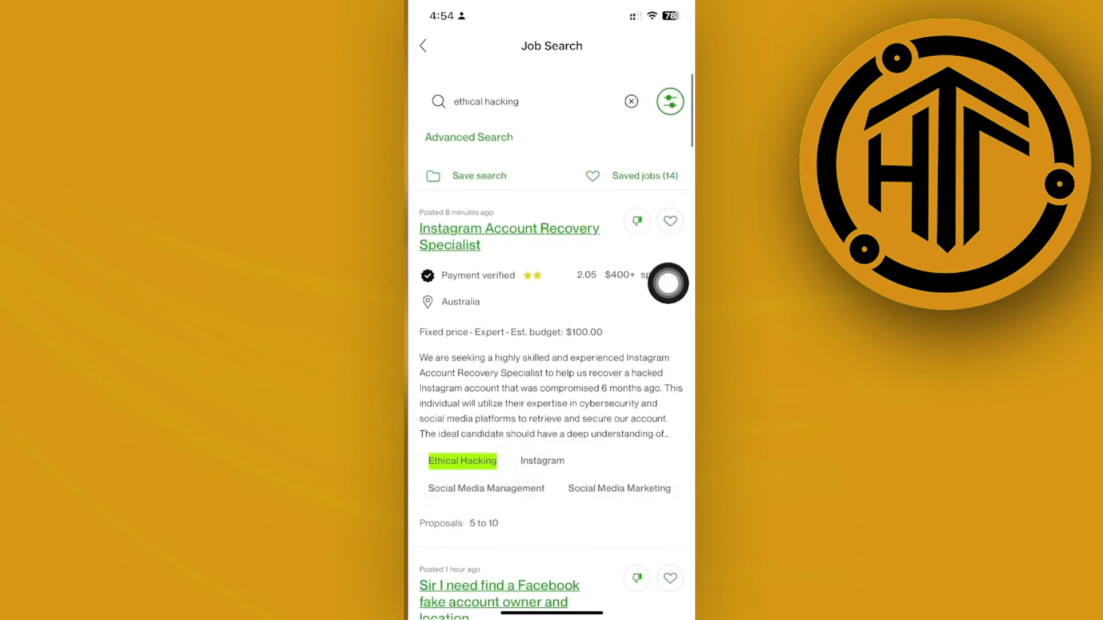
Step: Refine the search to 'ethical hacking facebook page' and scroll the matching postings
{"action": "left_click", "coordinate": [486, 101]}
{"action": "type", "text": " facebook page"}
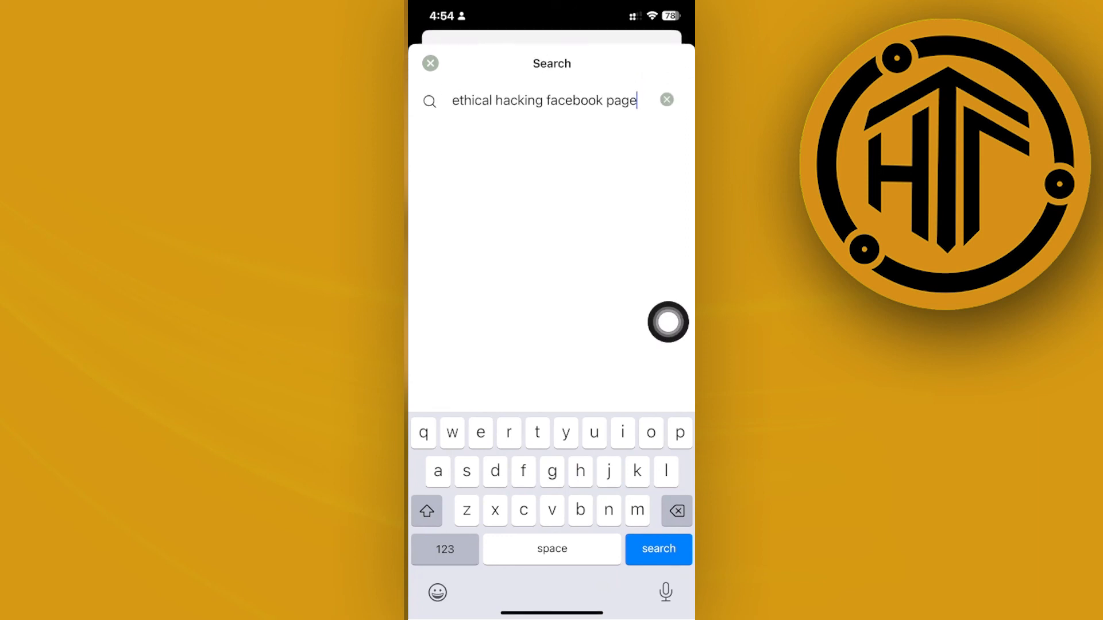
{"action": "left_click", "coordinate": [658, 549]}
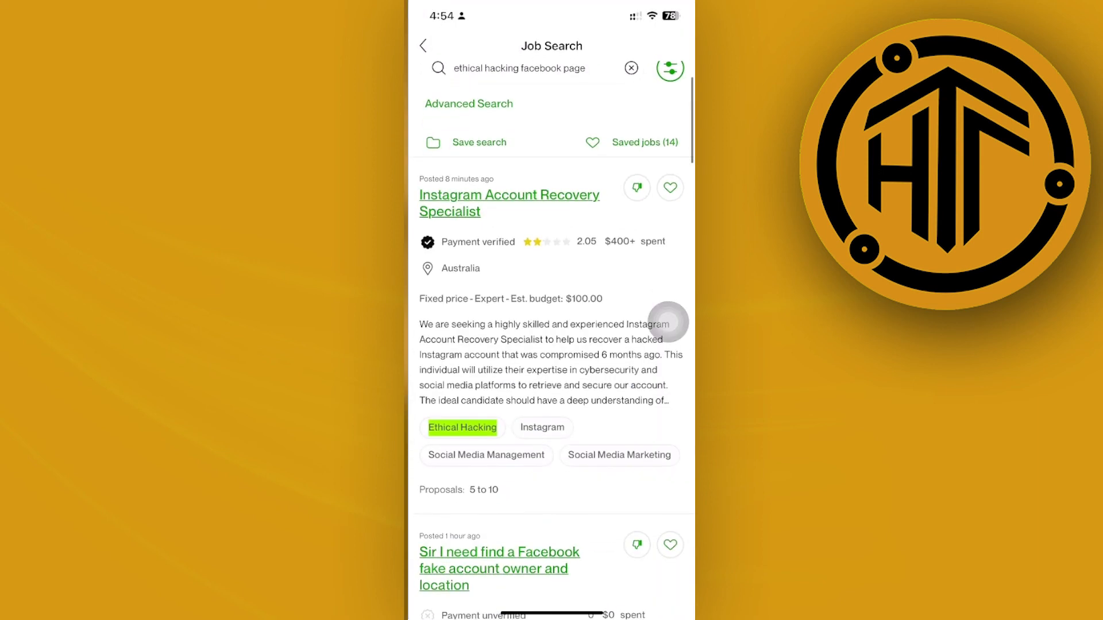
{"action": "scroll", "scroll_direction": "down", "scroll_amount": 3}
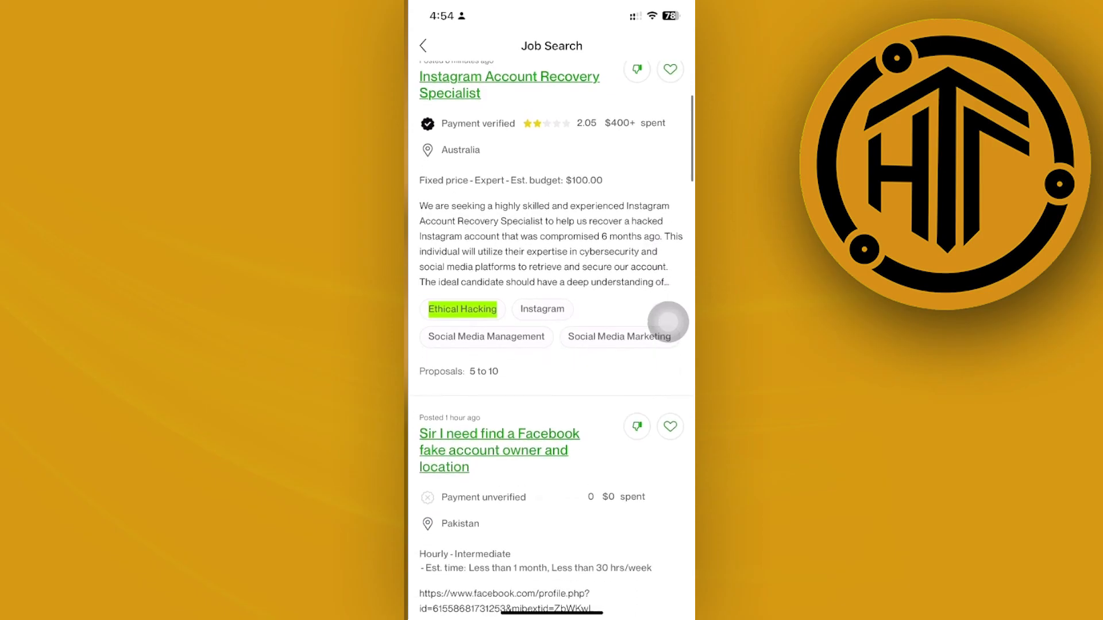